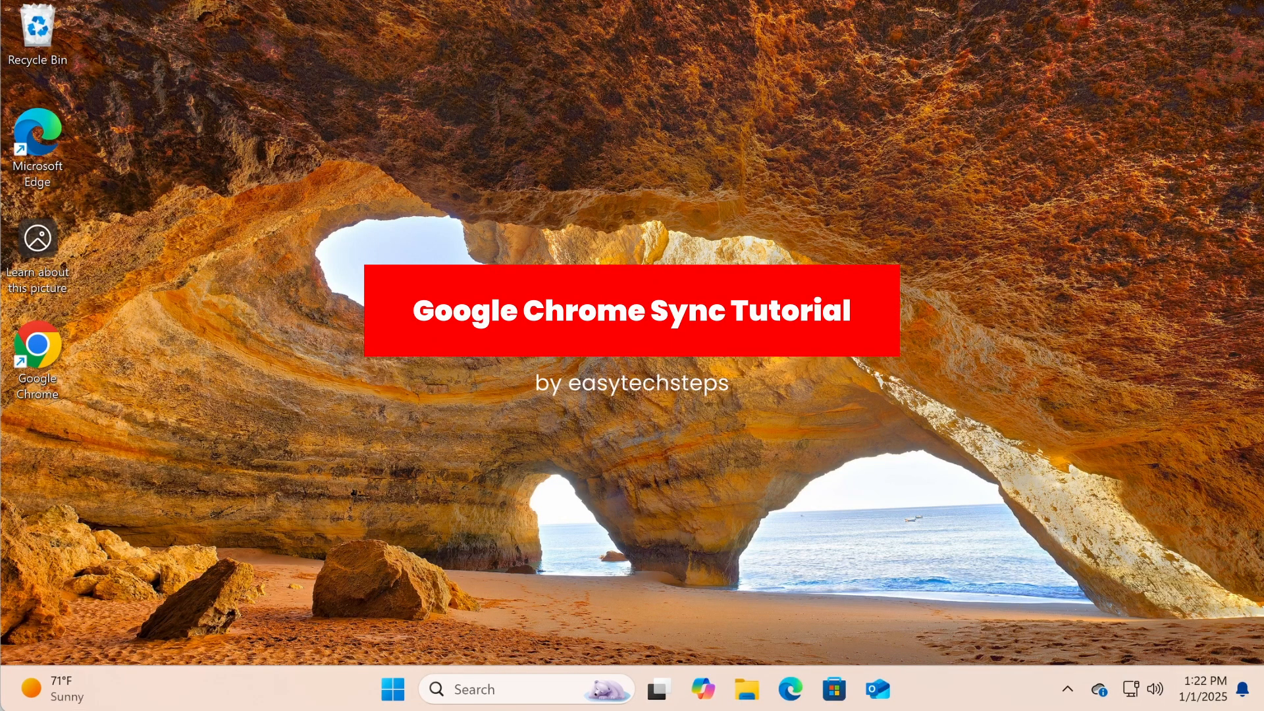
# - Launch Chrome from the desktop and show the profile panel reading 'Sync is on'
pyautogui.rightClick(37, 347)
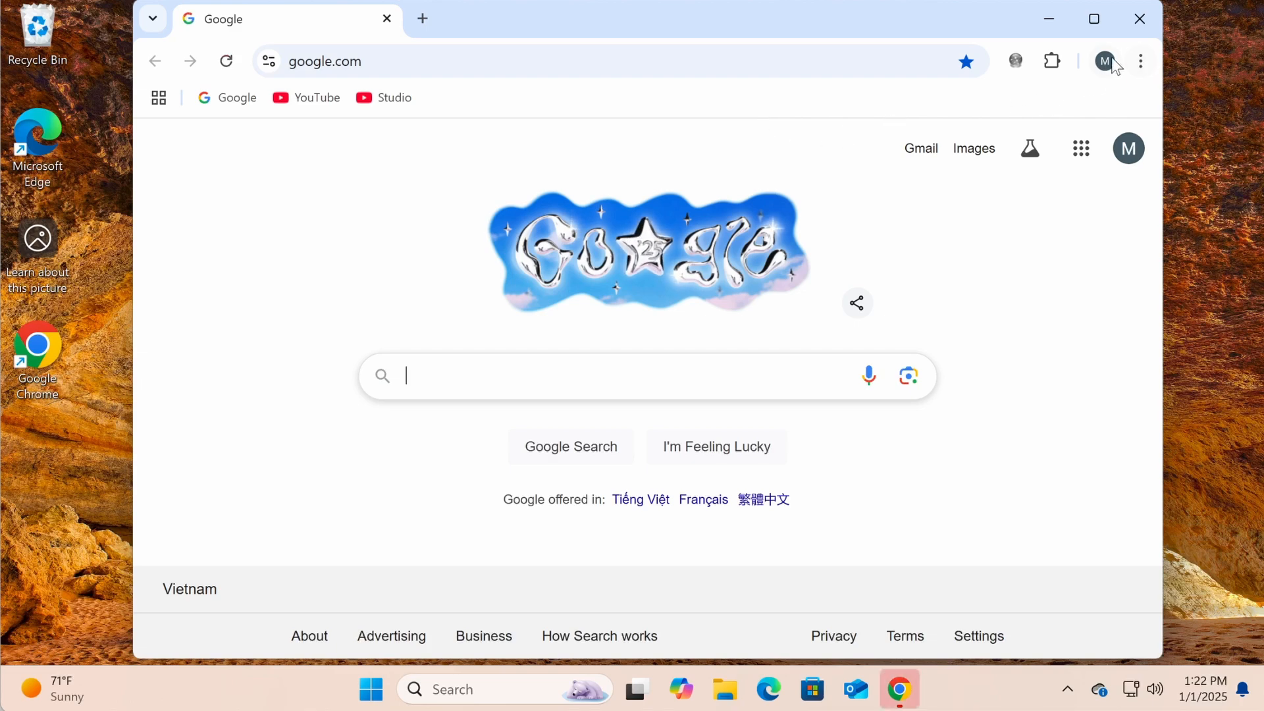
pyautogui.click(1105, 62)
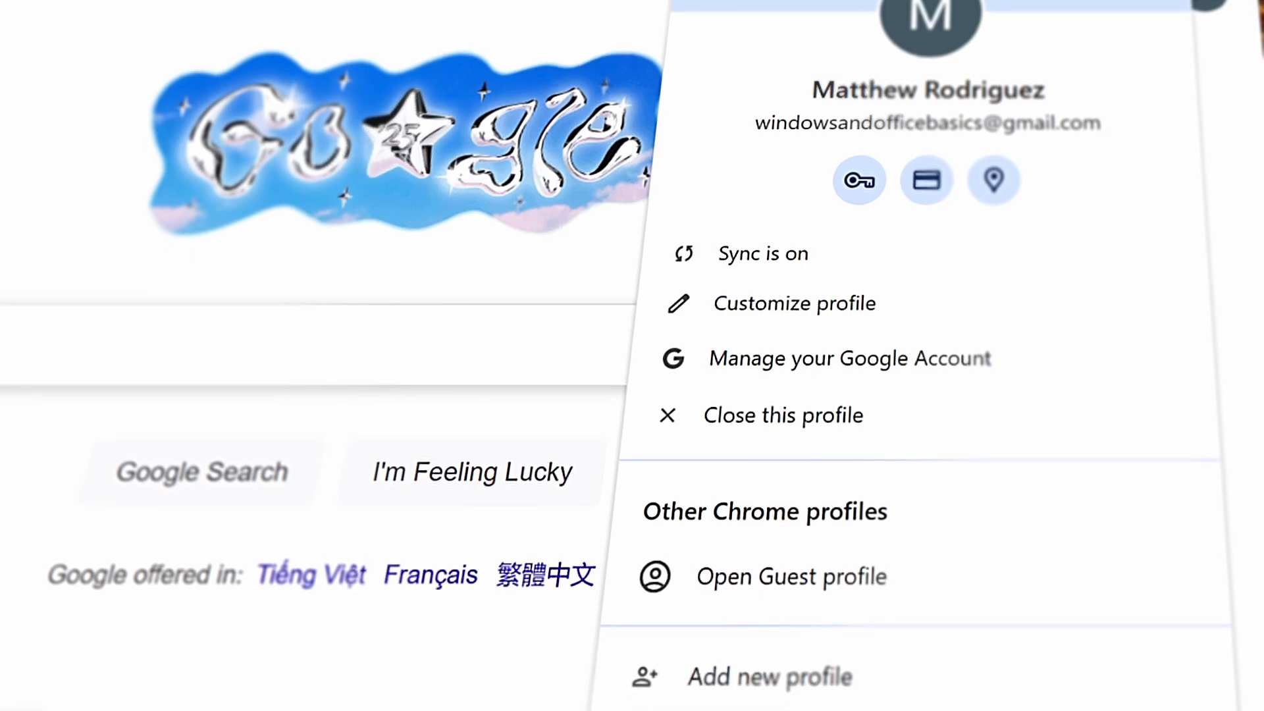
pyautogui.scroll(-3)
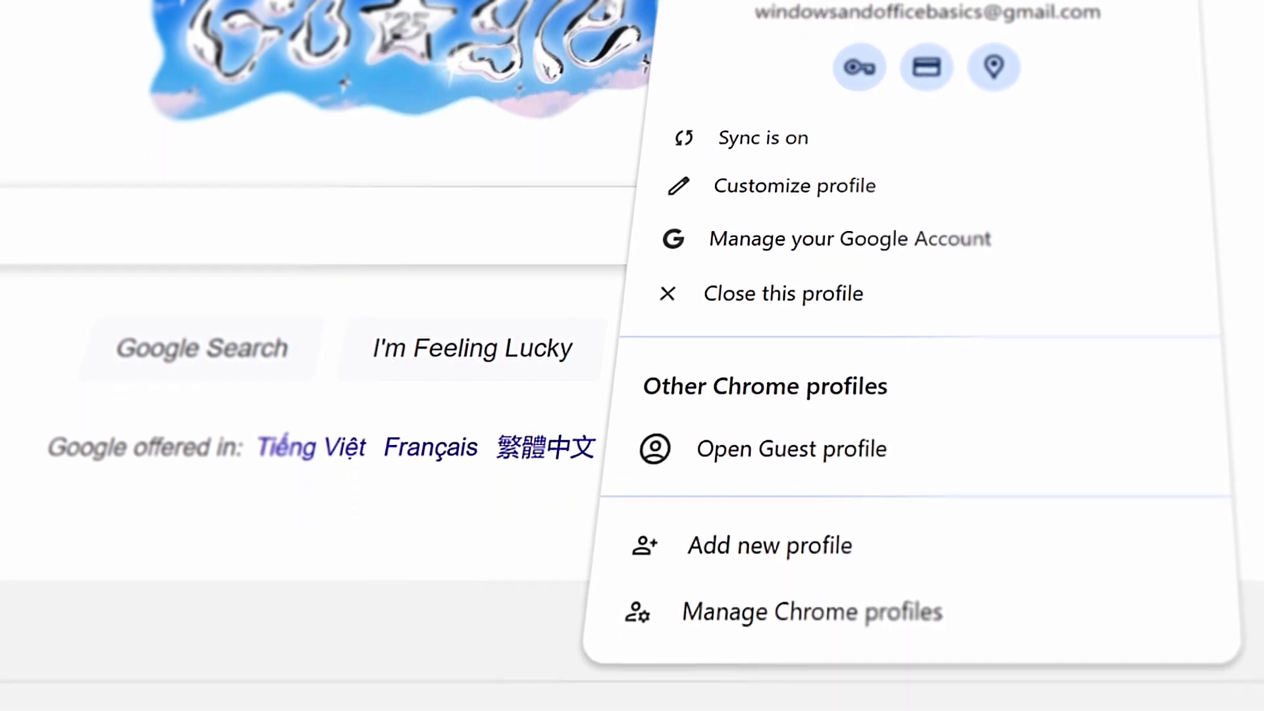
pyautogui.scroll(-3)
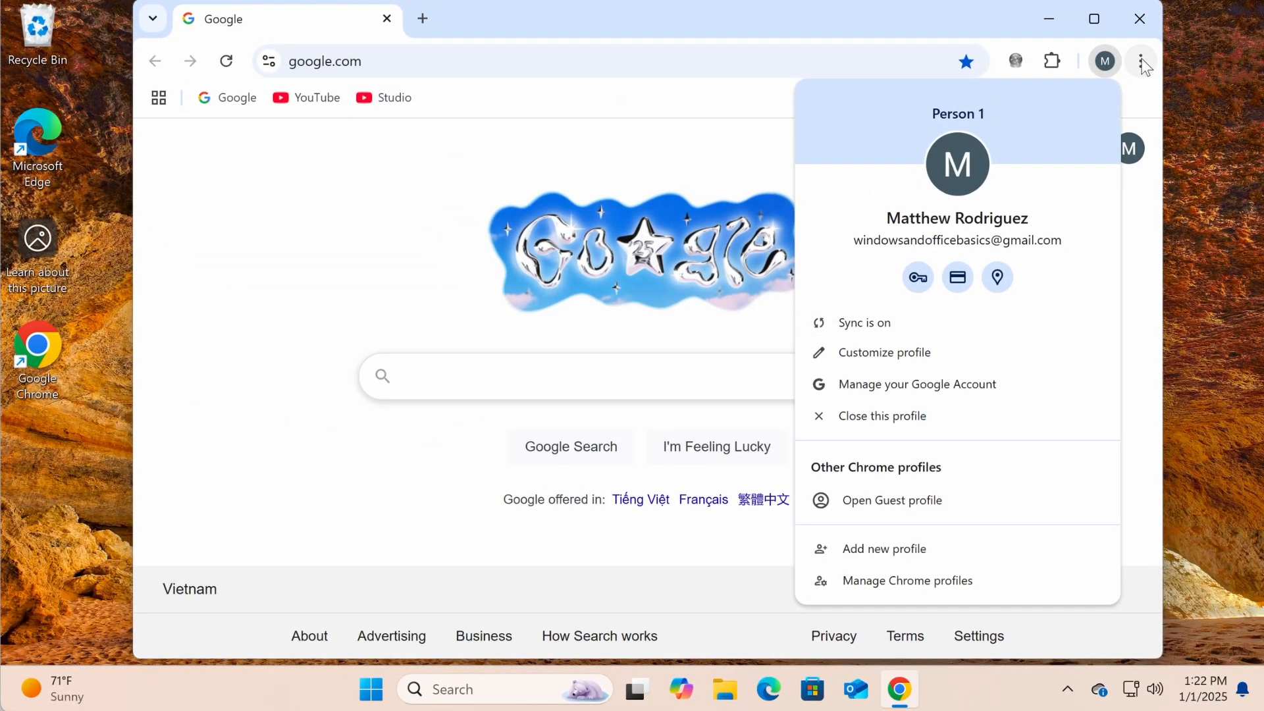
# - Show the Chrome three-dot menu listing Passwords and autofill, History and Downloads
pyautogui.click(1139, 61)
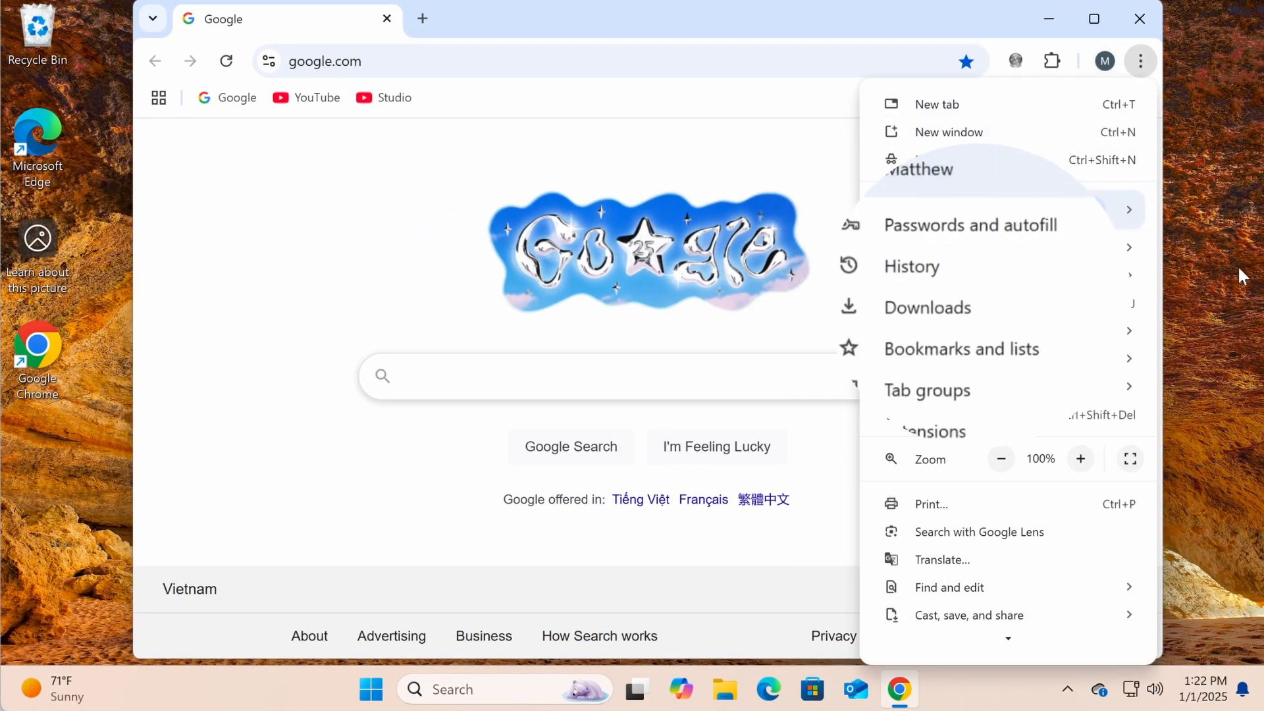
pyautogui.moveTo(1225, 456)
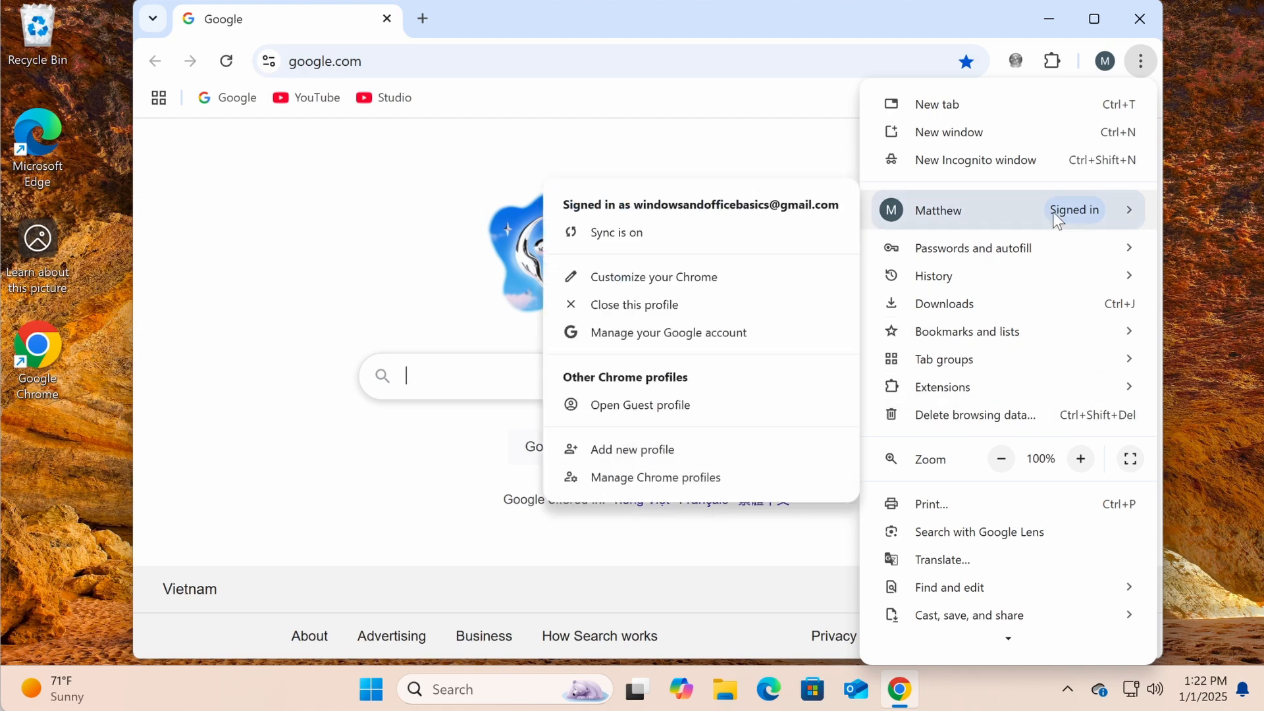
pyautogui.moveTo(632, 233)
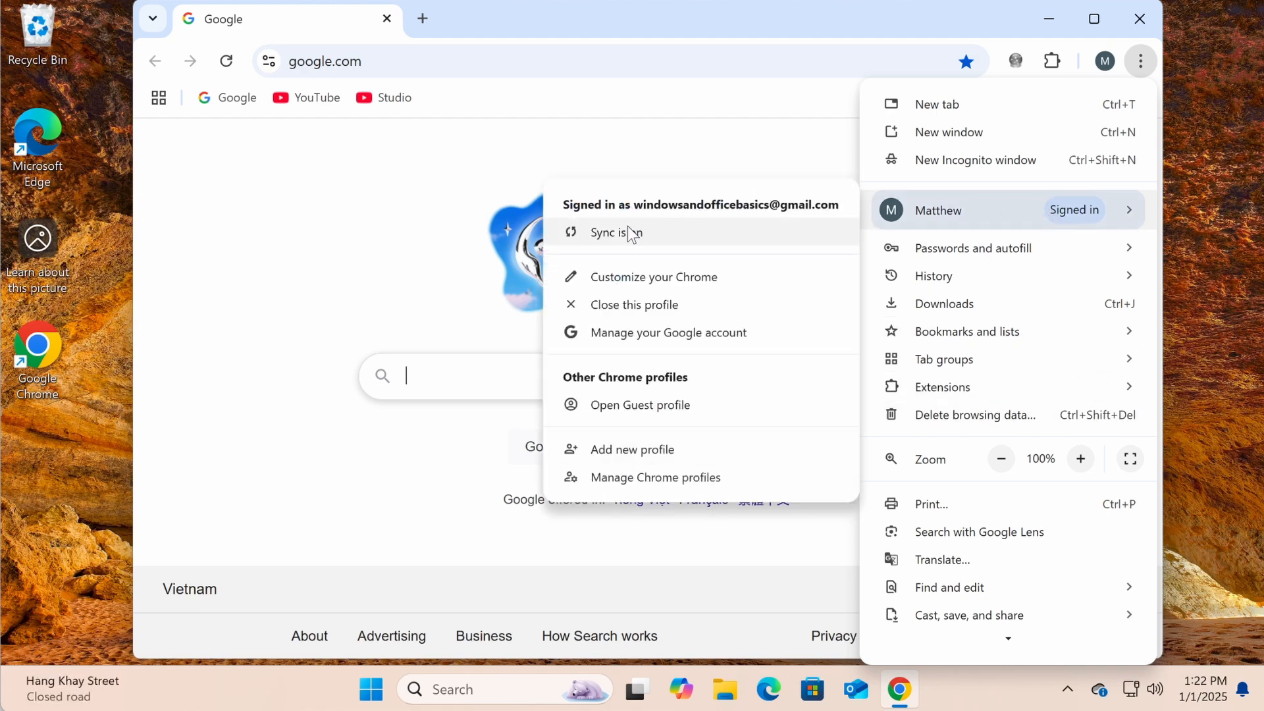
pyautogui.moveTo(653, 254)
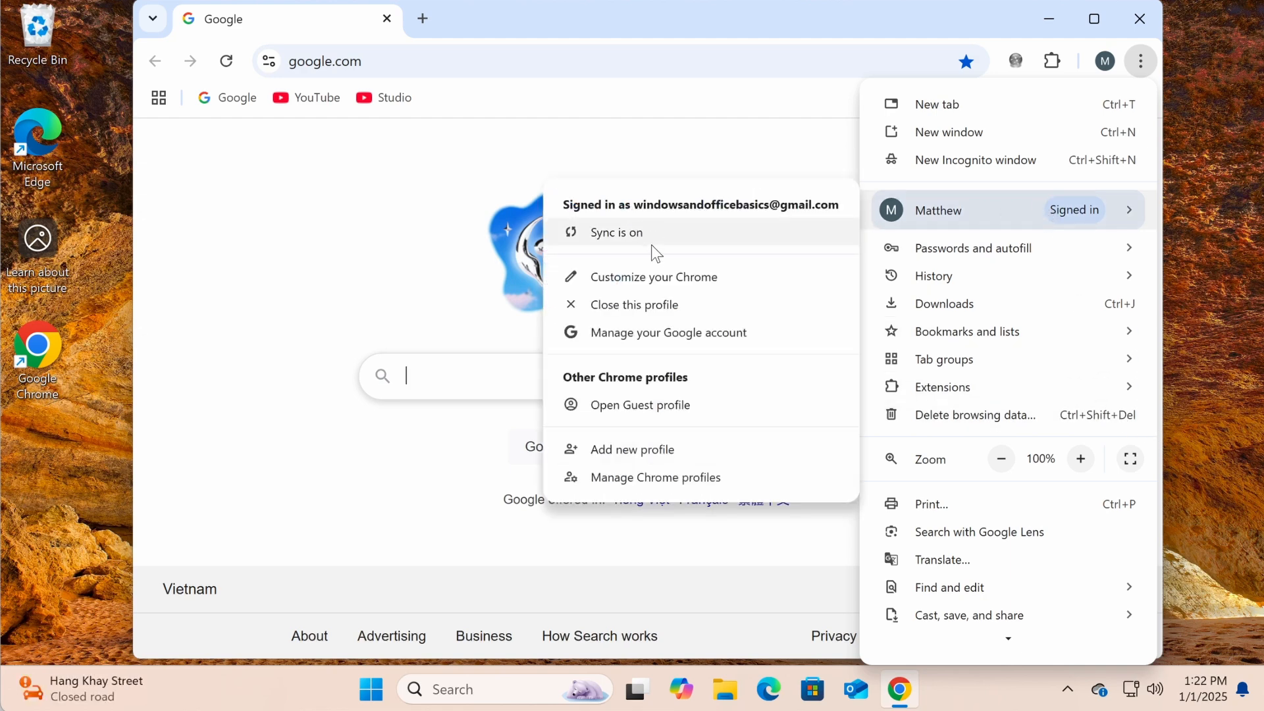
pyautogui.moveTo(660, 304)
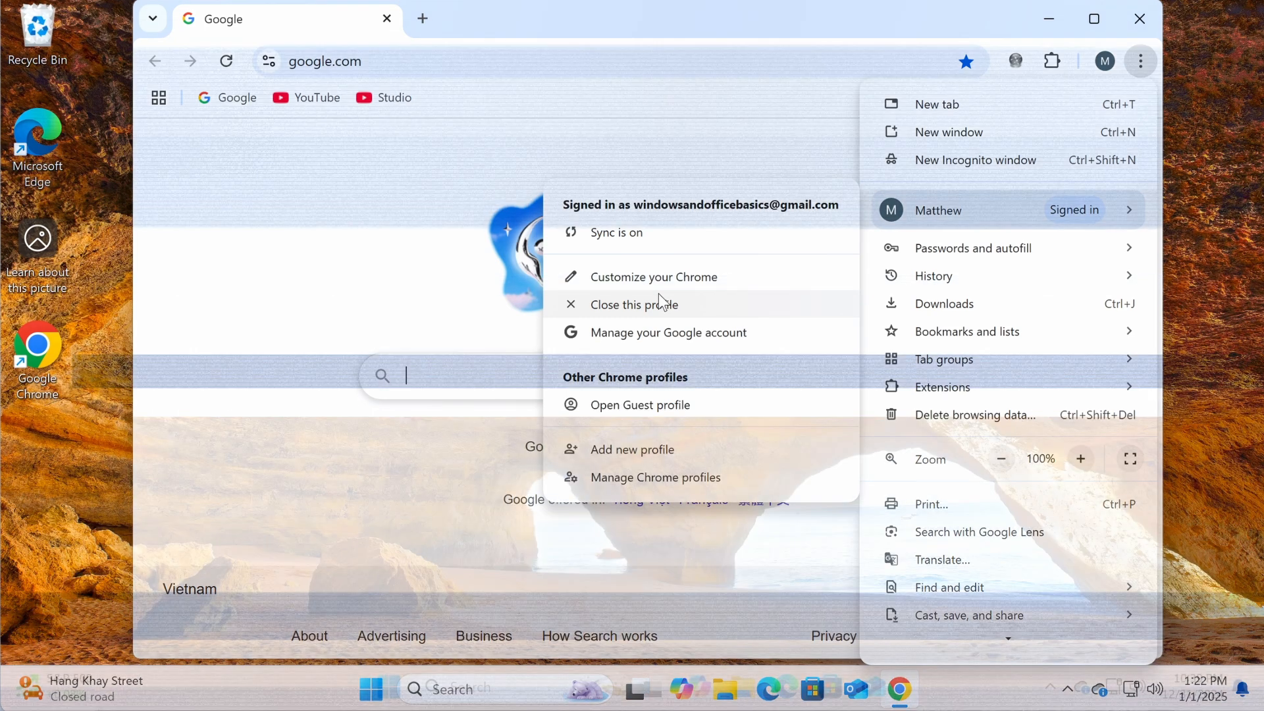
# - Relaunch Chrome from the desktop shortcut and show the 'Not signed in' profile panel
pyautogui.click(633, 304)
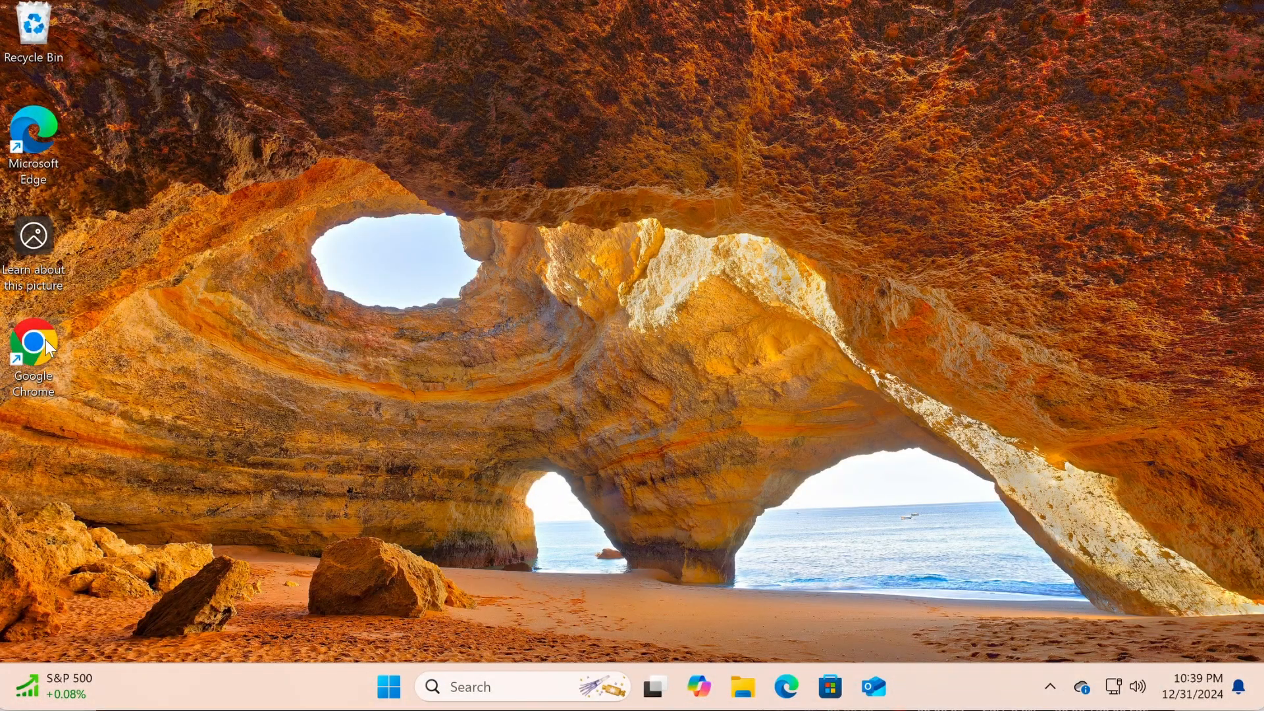
pyautogui.doubleClick(33, 341)
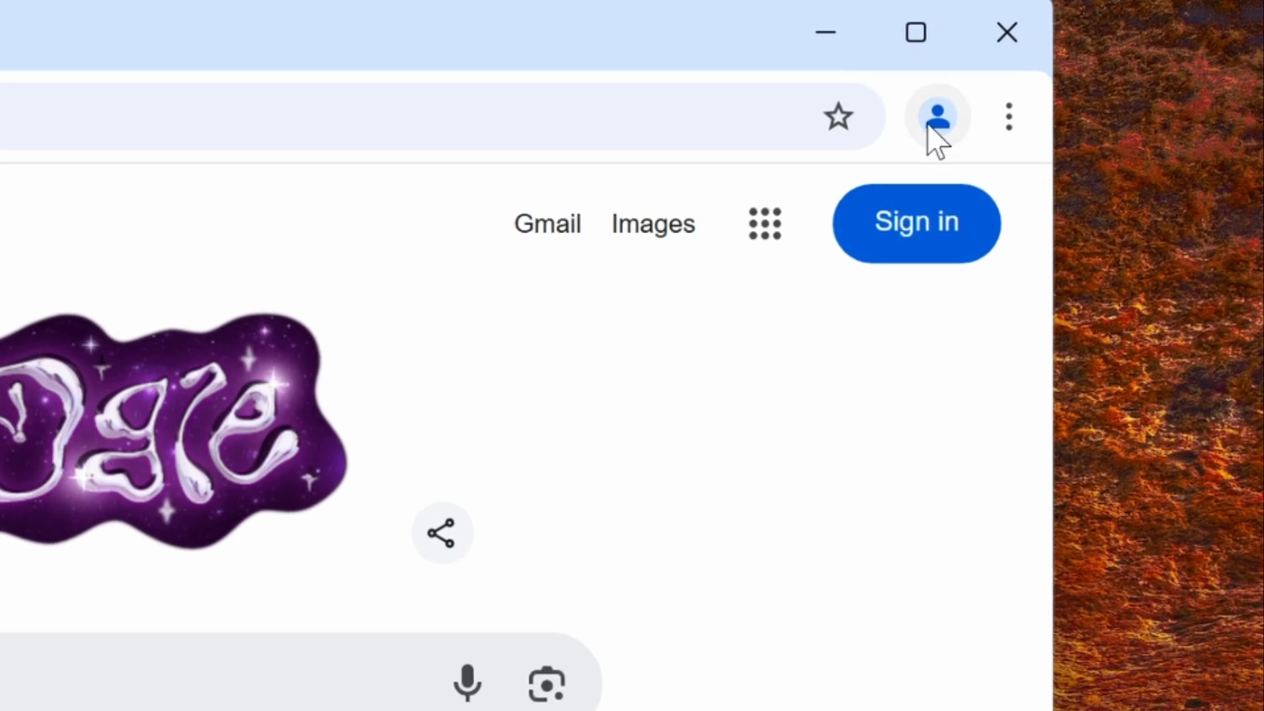
pyautogui.moveTo(936, 117)
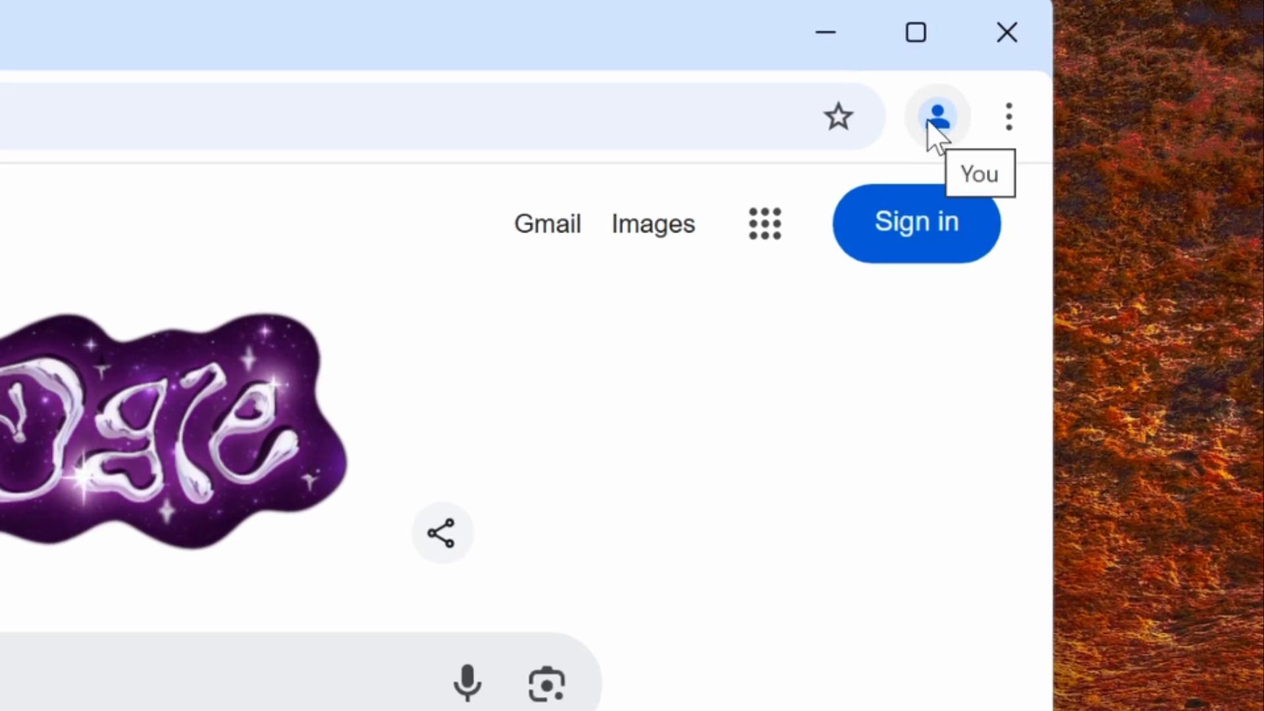
pyautogui.click(934, 117)
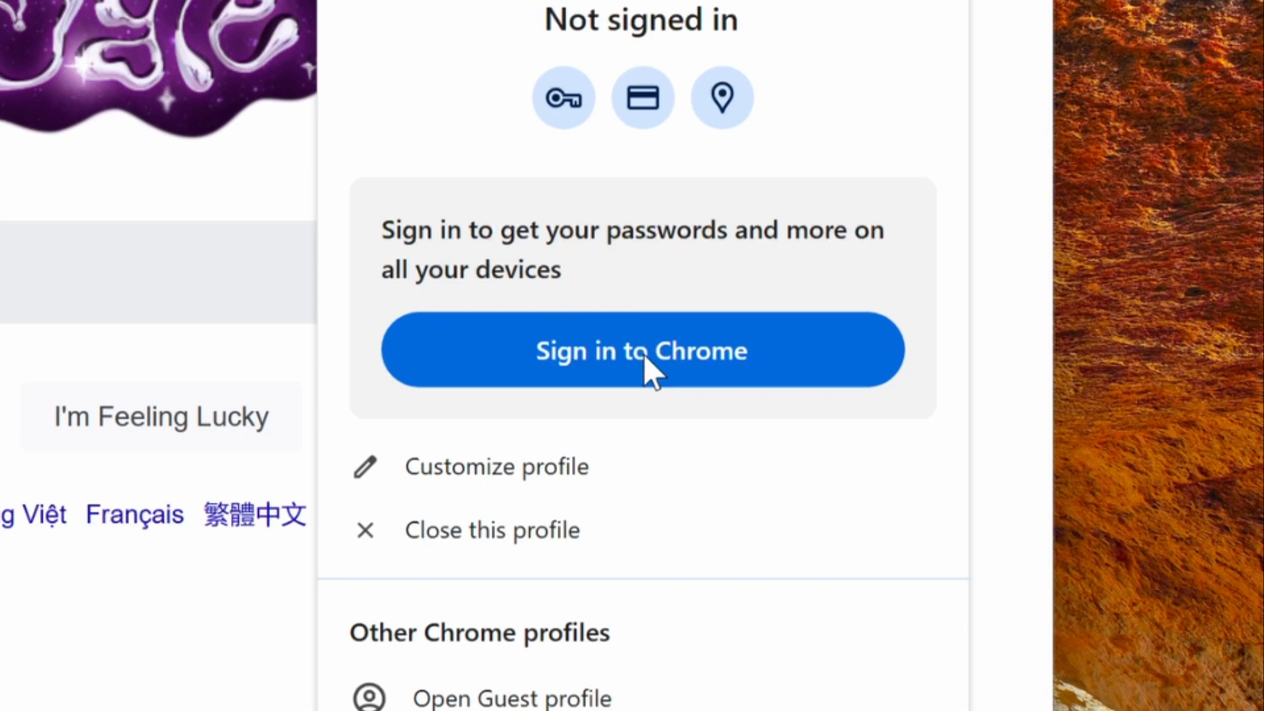
# - Begin Chrome sign-in, submit the account email and then the password
pyautogui.click(641, 349)
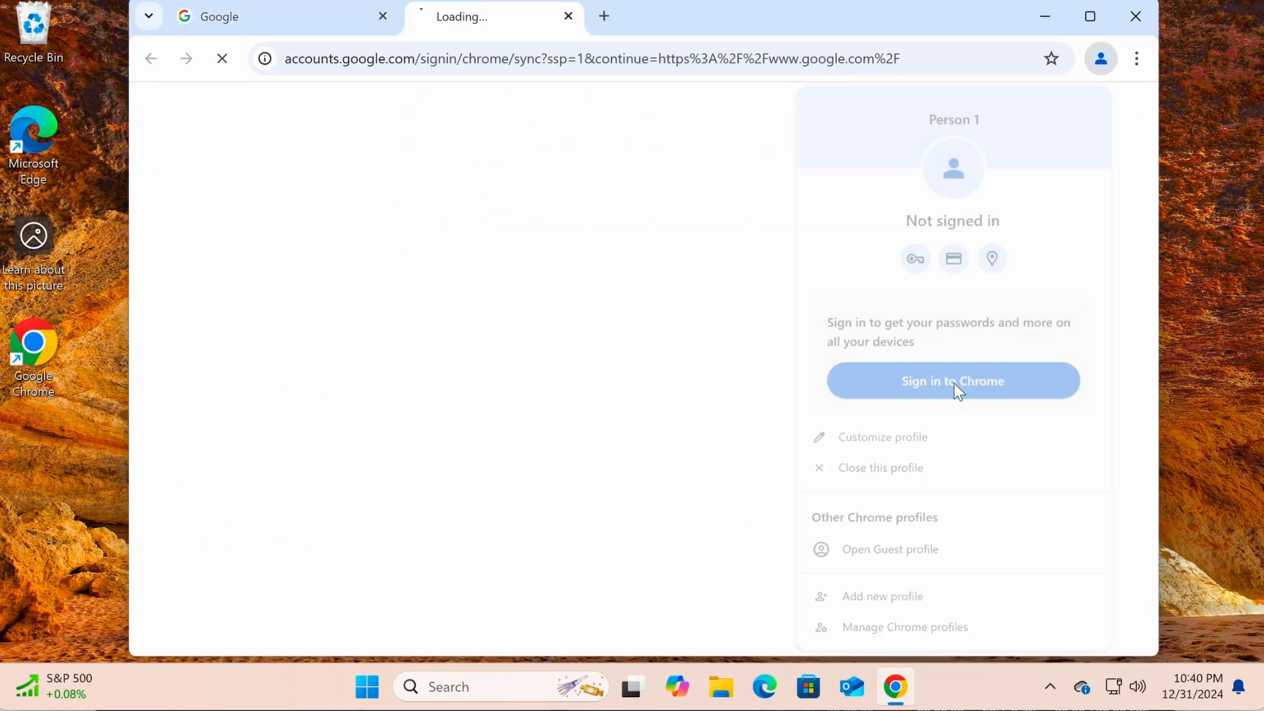
pyautogui.click(952, 380)
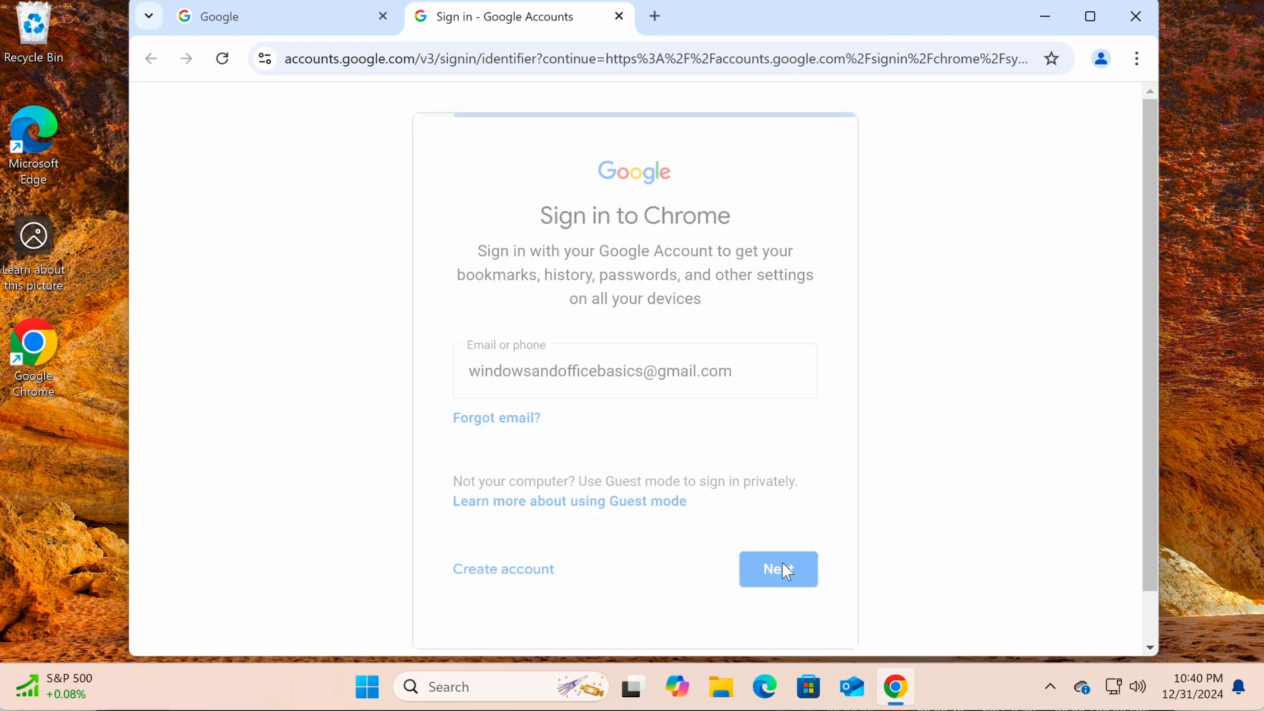
pyautogui.click(776, 569)
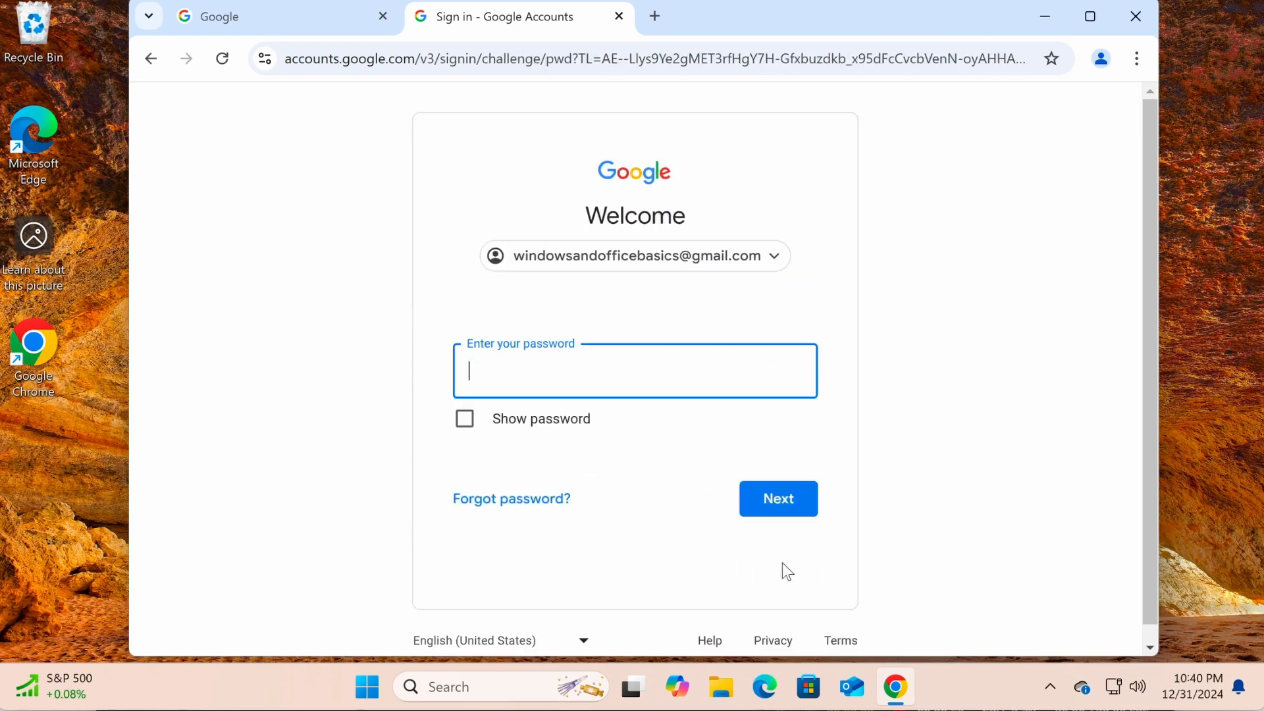
pyautogui.write('password')
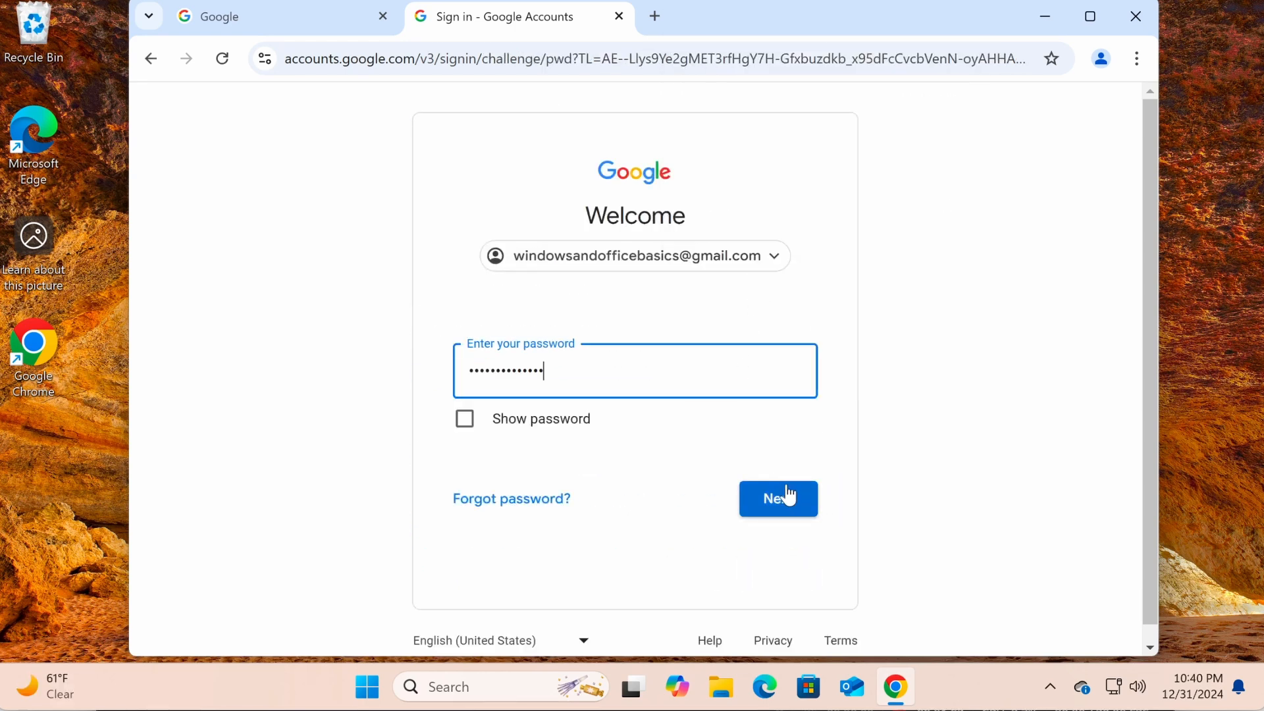
pyautogui.click(777, 499)
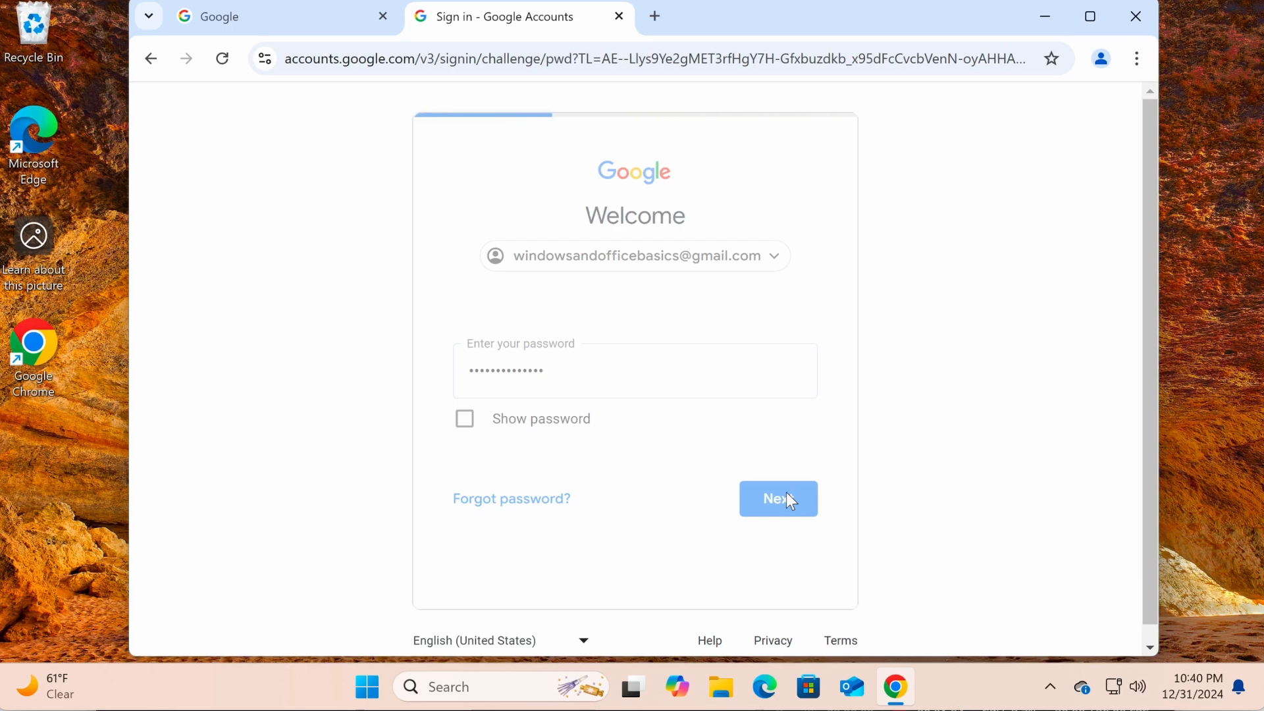
pyautogui.click(776, 498)
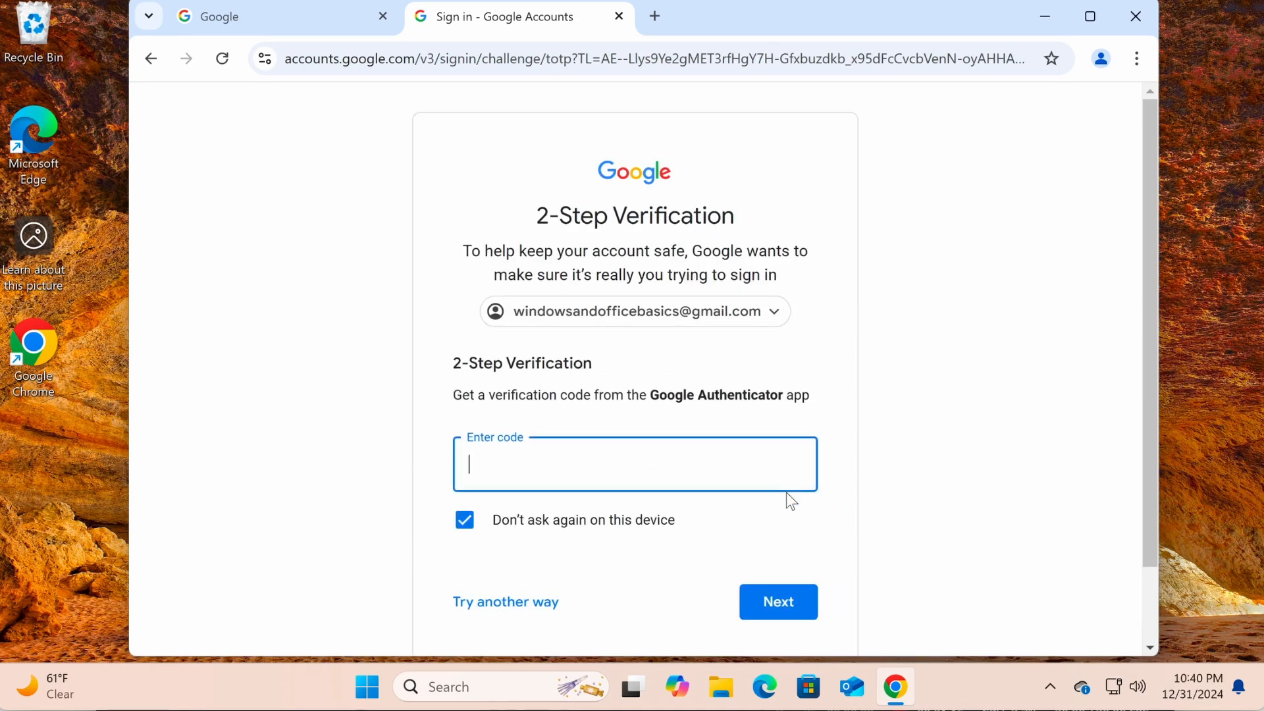
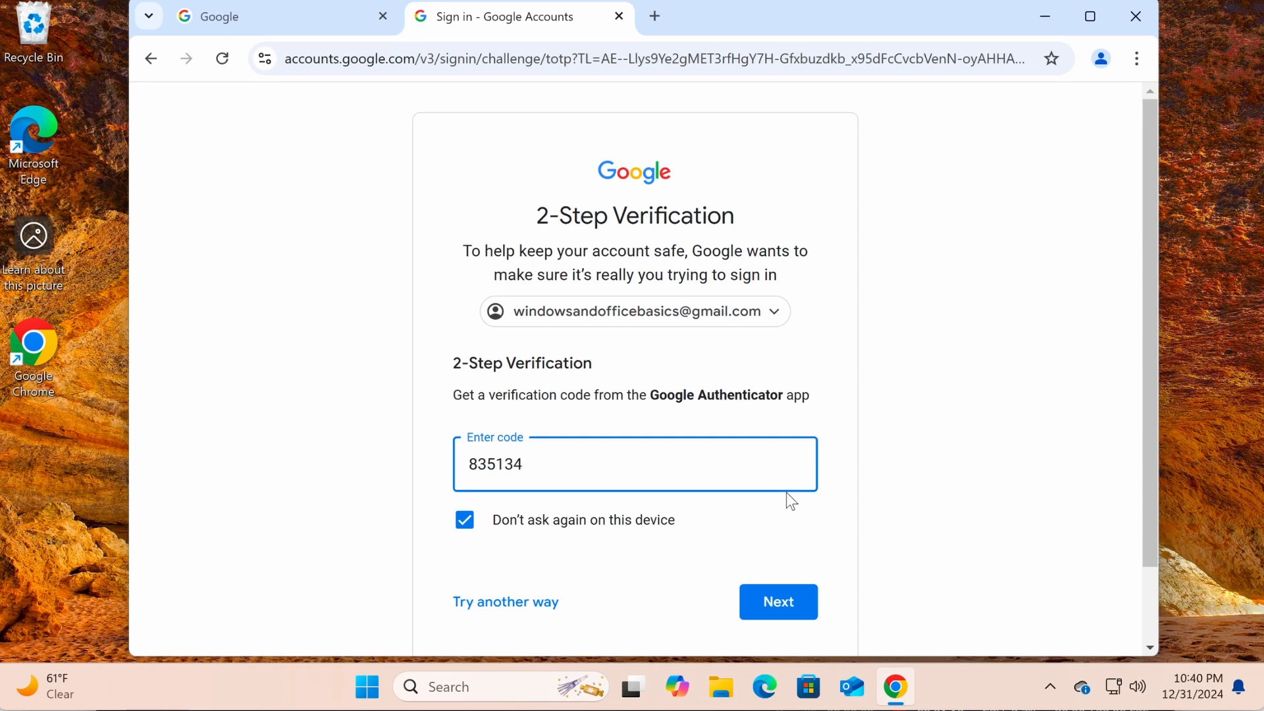
pyautogui.click(776, 601)
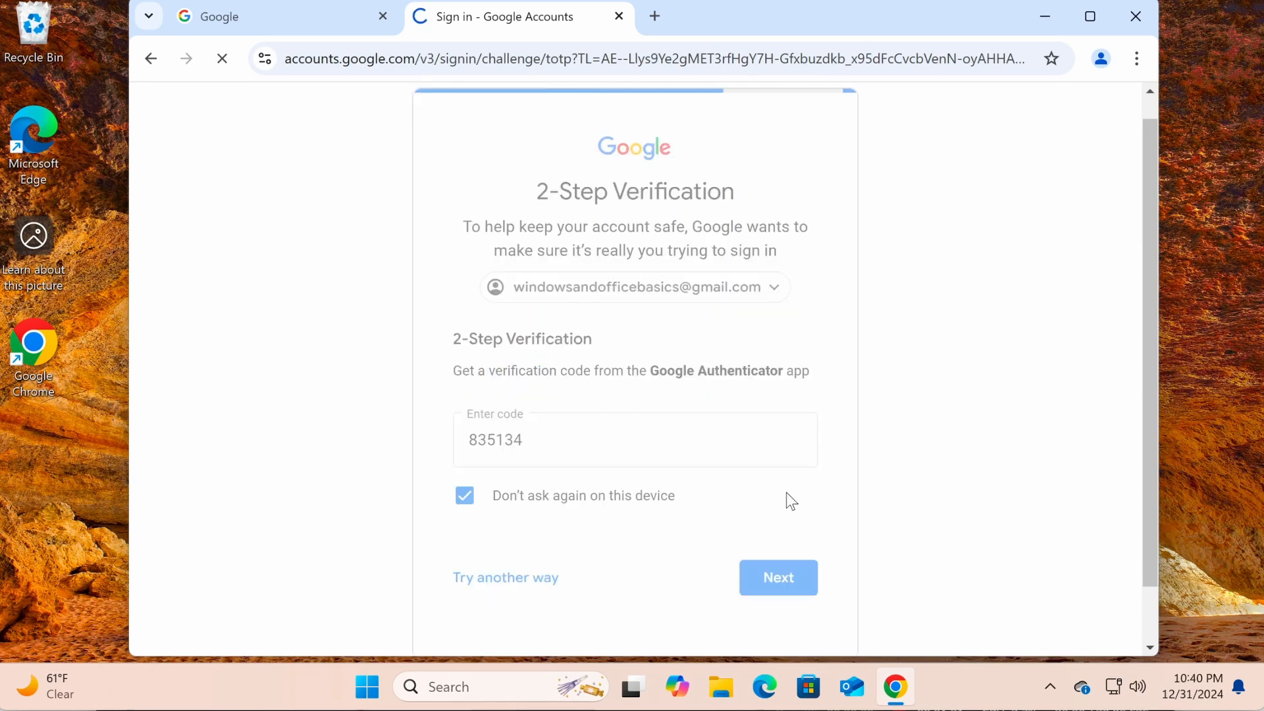
pyautogui.click(776, 577)
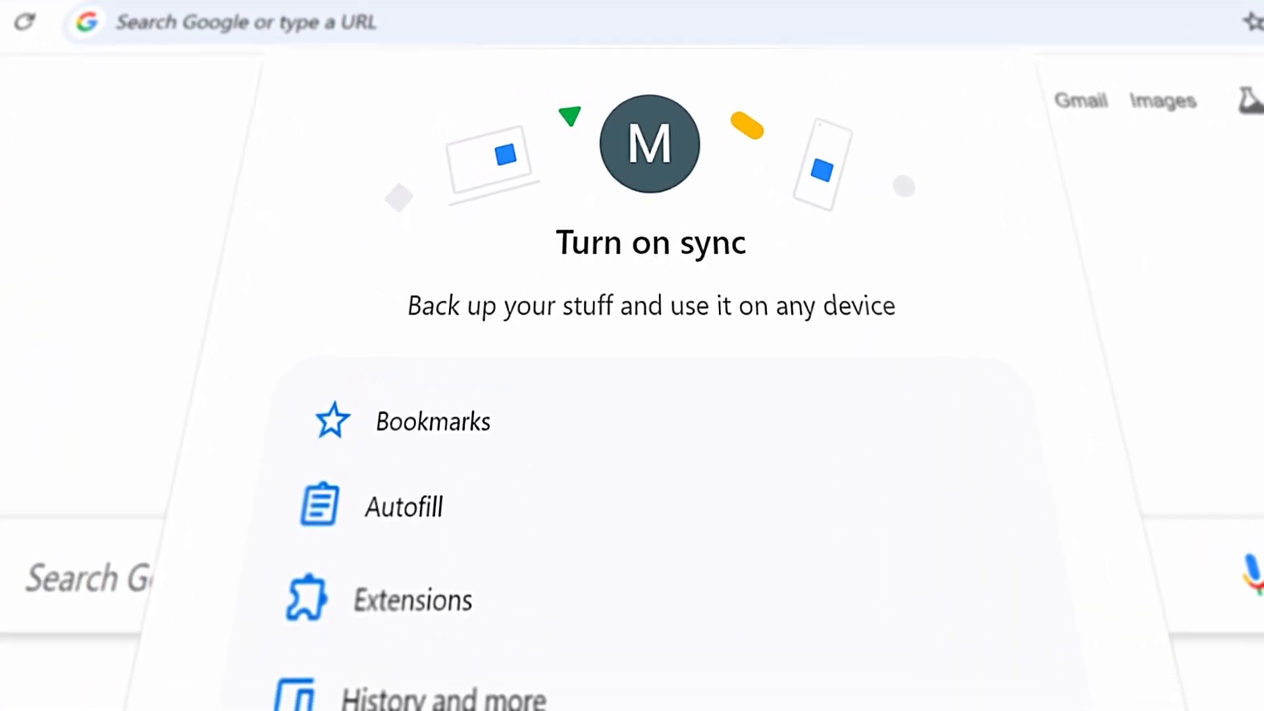
# - Accept 'Yes, I'm in' in the Turn on sync dialog
pyautogui.scroll(-3)
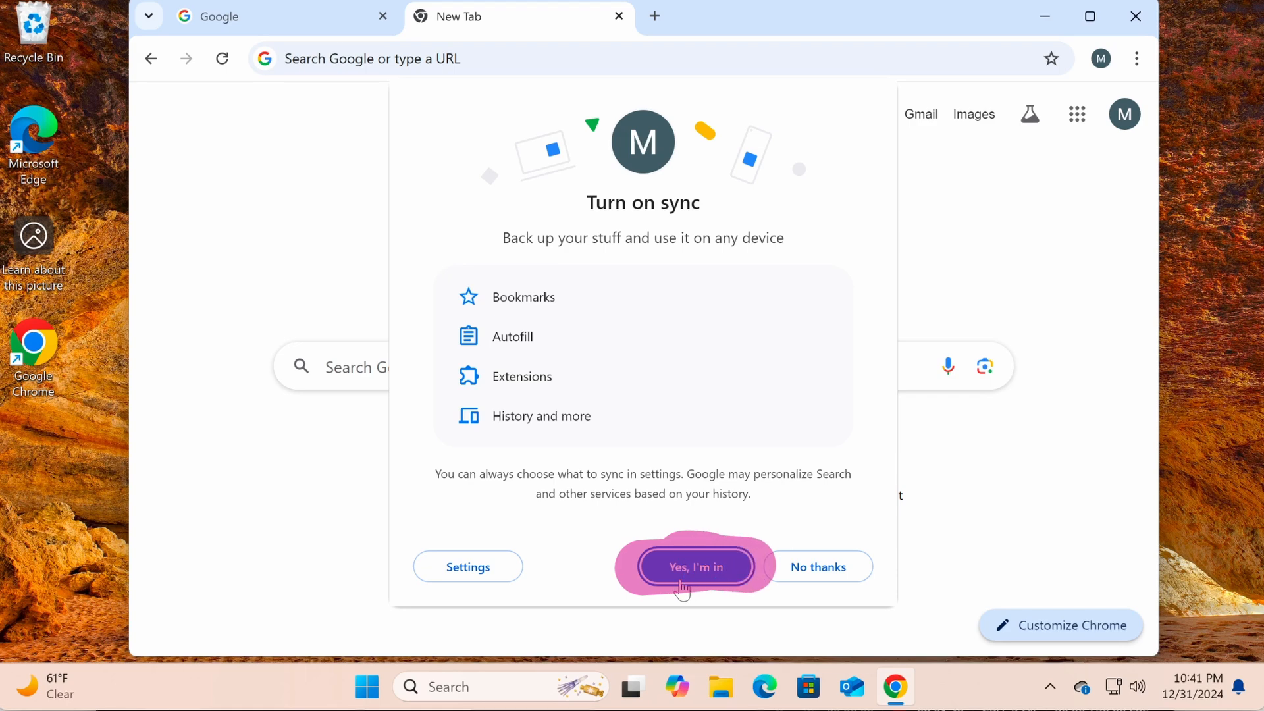
pyautogui.click(690, 566)
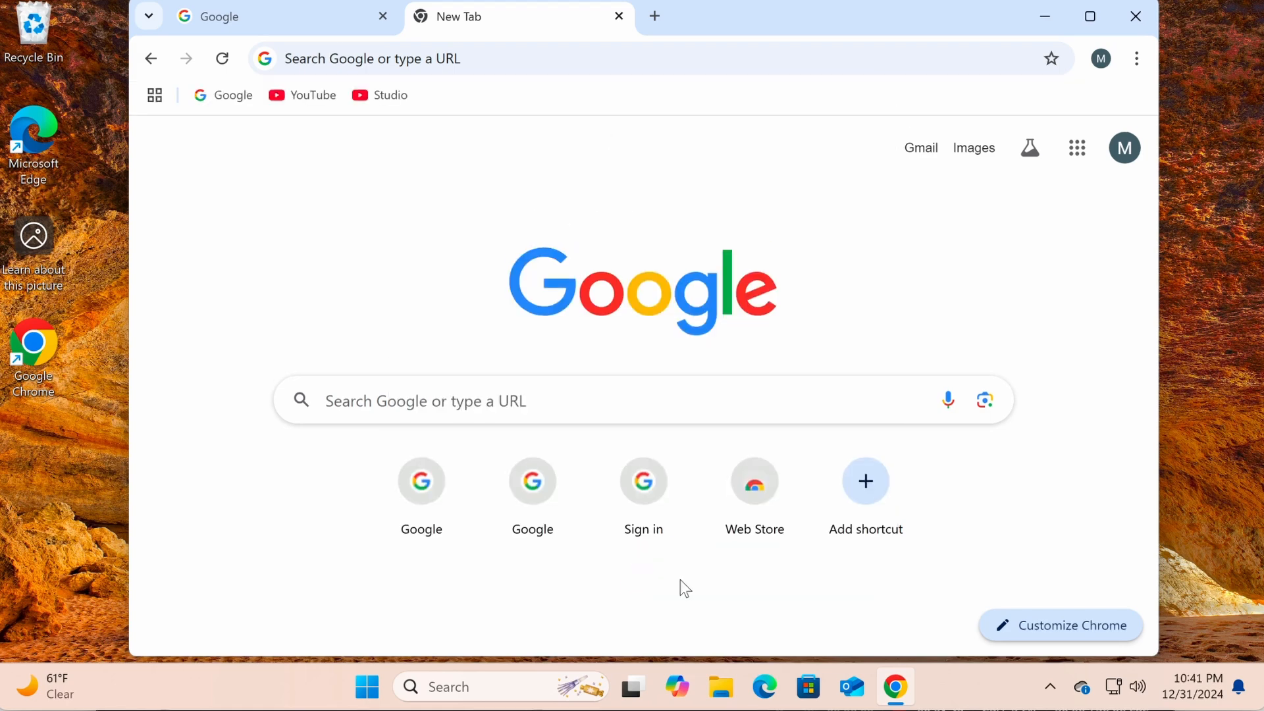
# - Close the new tab and reach Sync and Google services via the profile menu's 'Sync is on'
pyautogui.click(618, 16)
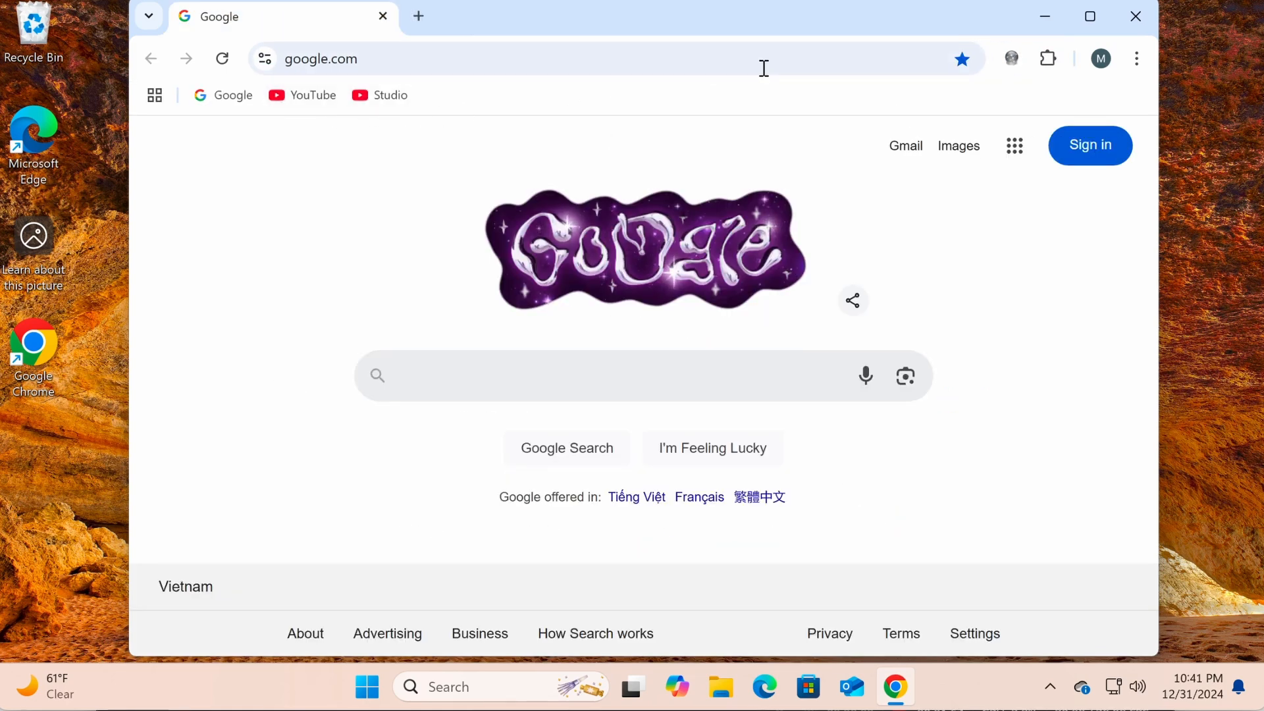
pyautogui.moveTo(1048, 58)
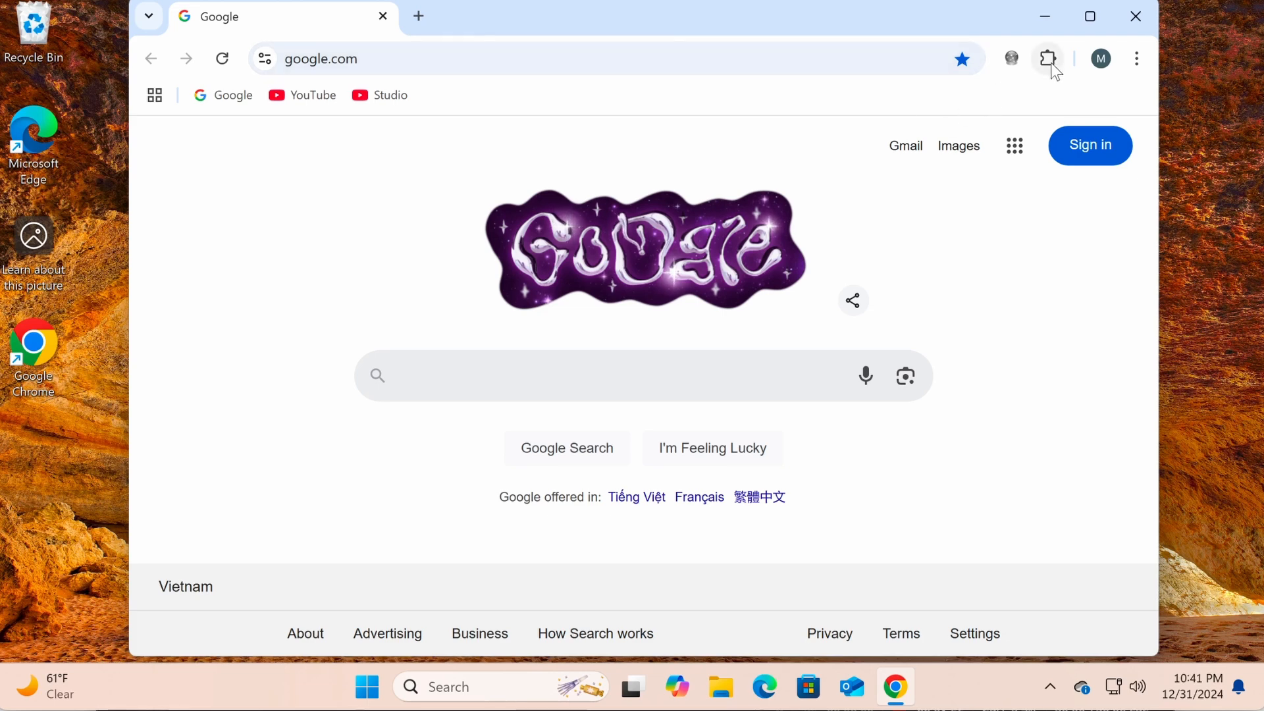
pyautogui.click(1047, 58)
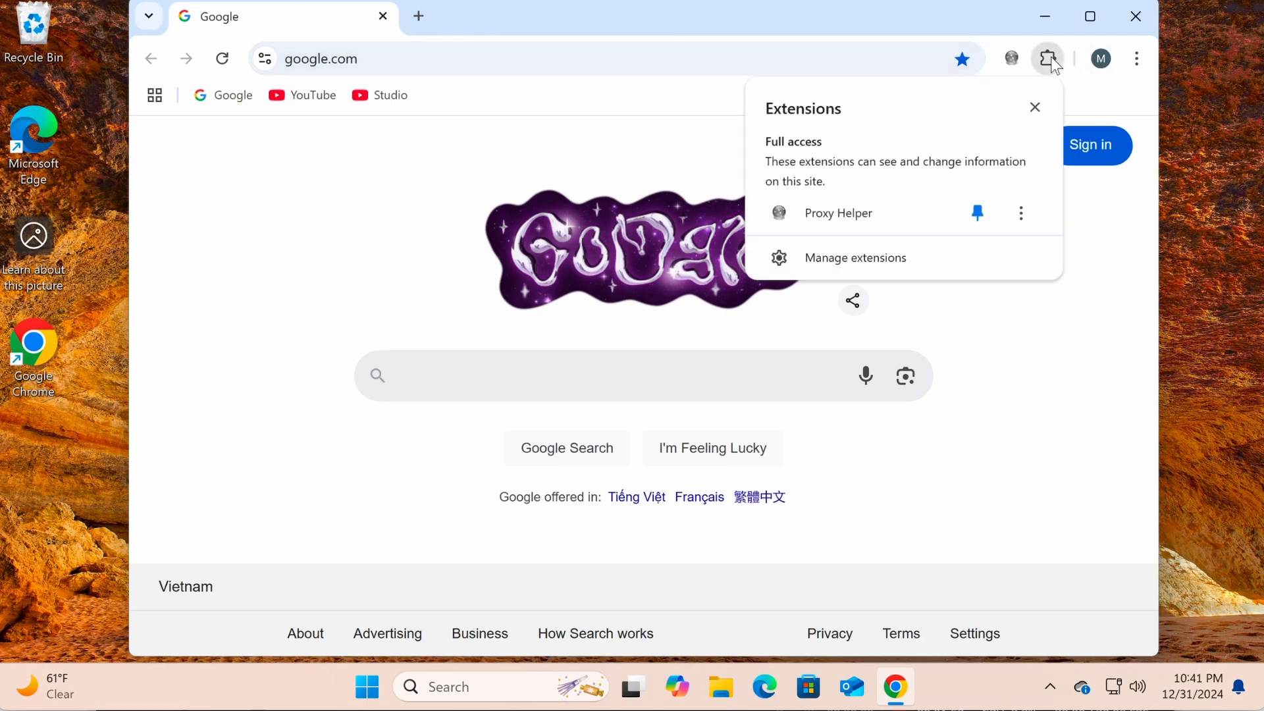
pyautogui.click(1099, 57)
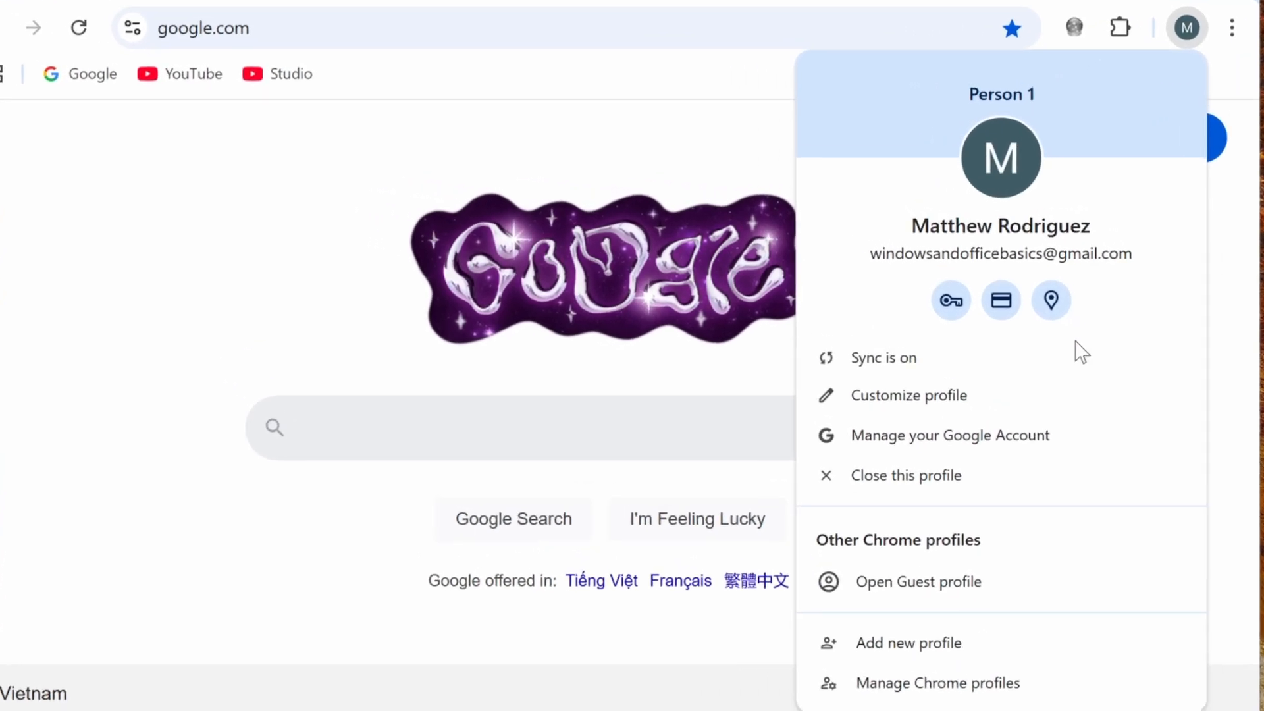
pyautogui.moveTo(1116, 588)
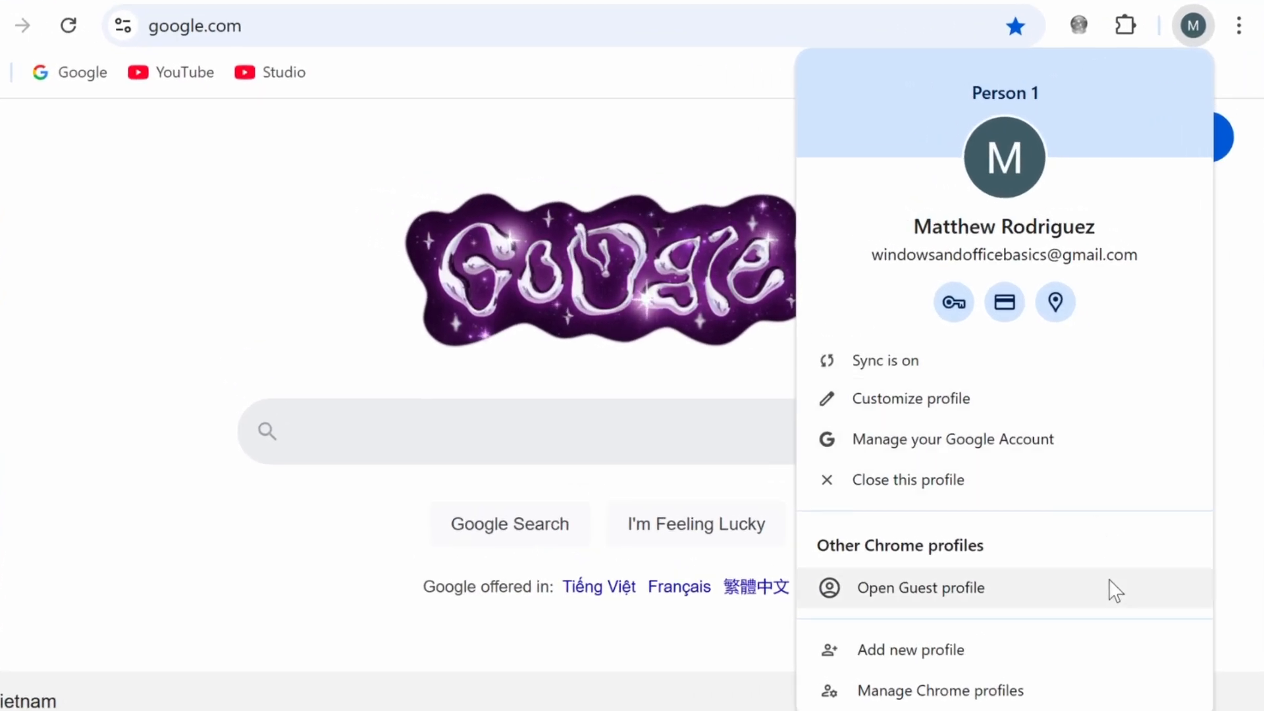
pyautogui.moveTo(1185, 342)
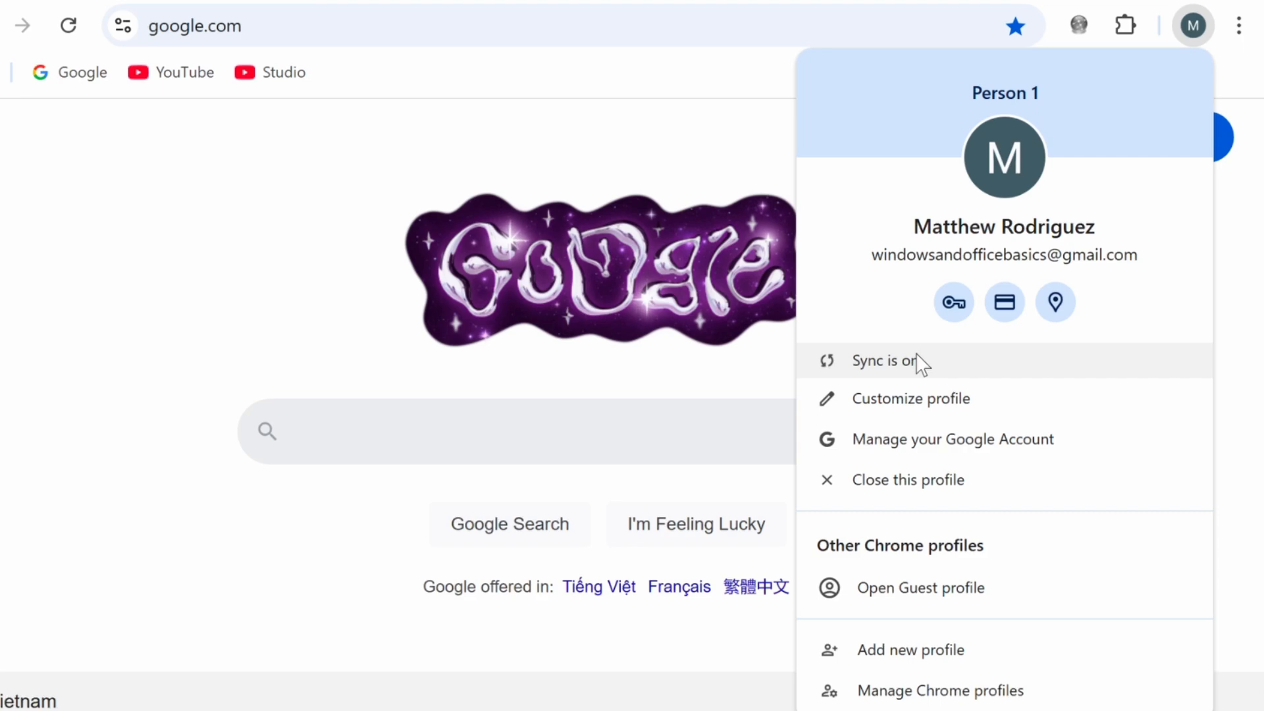
pyautogui.click(884, 360)
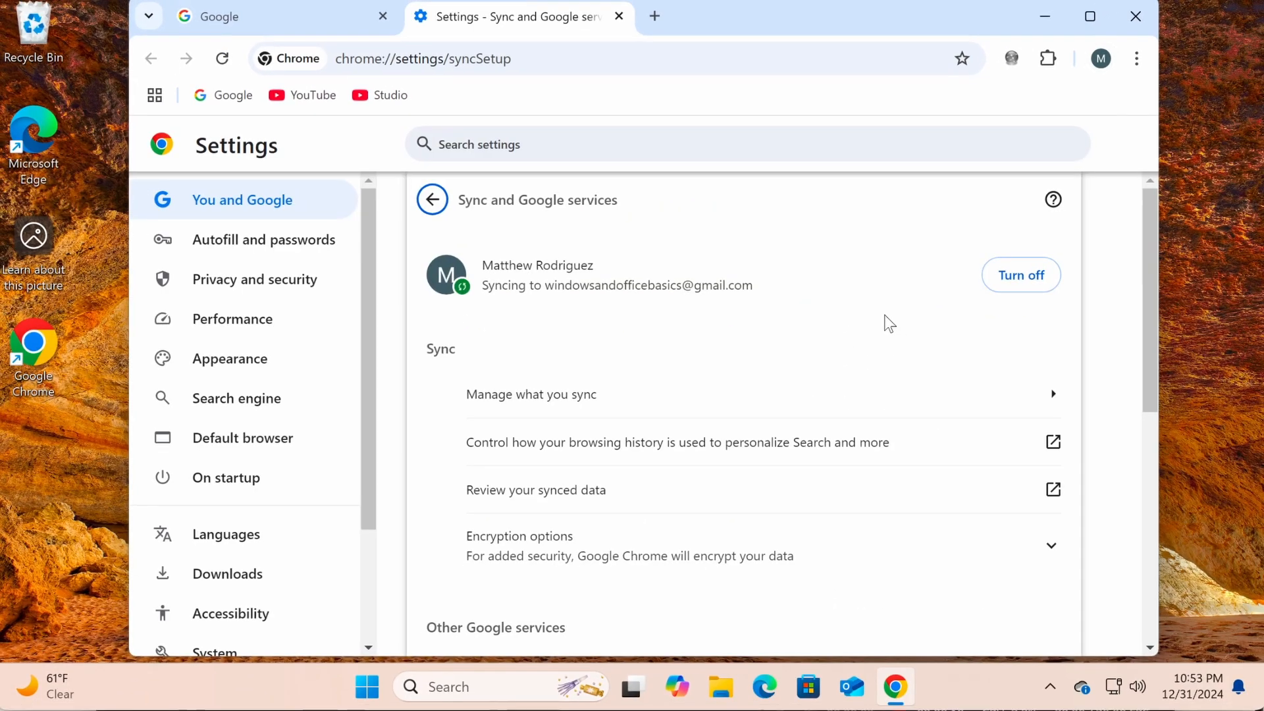
pyautogui.moveTo(1020, 275)
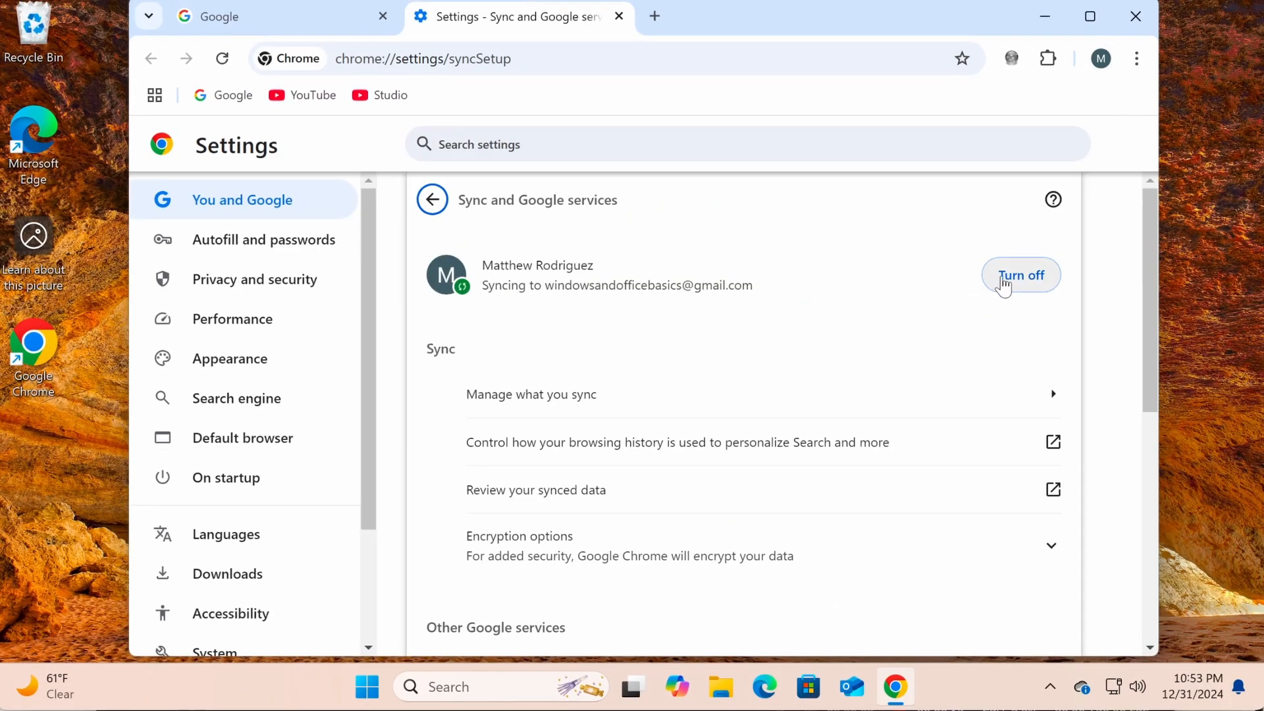
# - Turn off sync and personalization, confirming in the dialog so the account signs out
pyautogui.click(1019, 275)
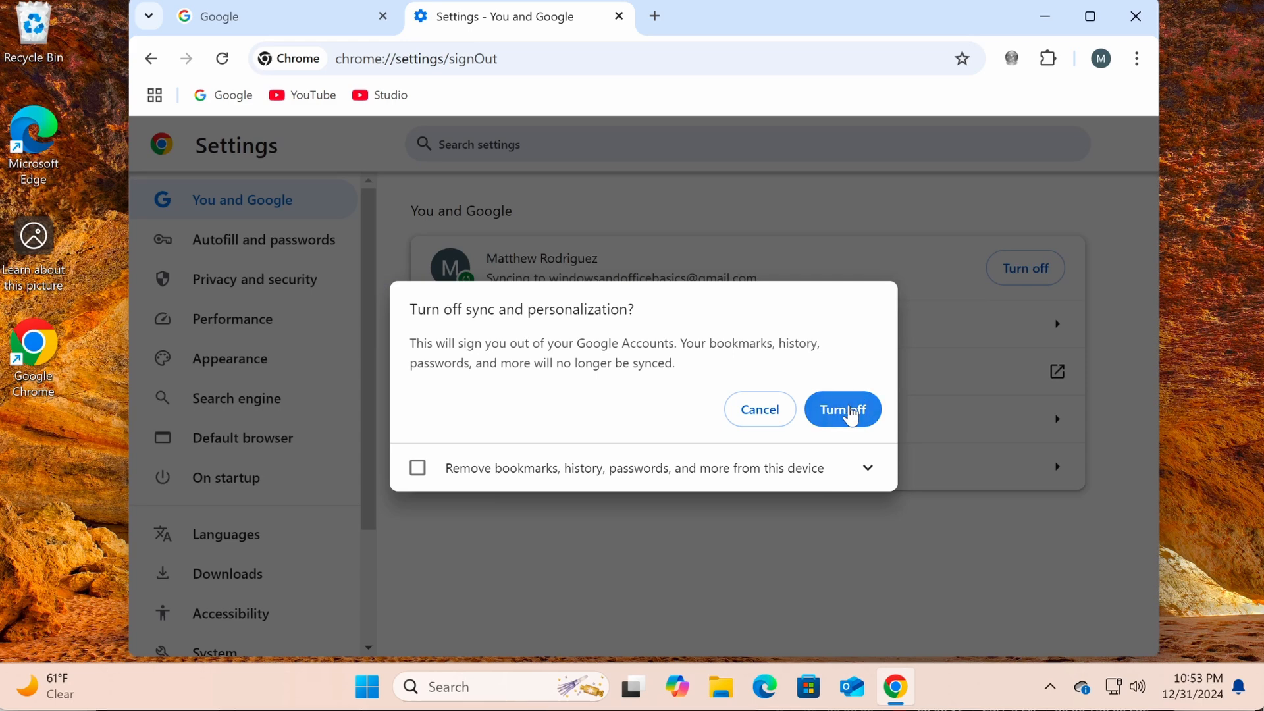
pyautogui.click(841, 409)
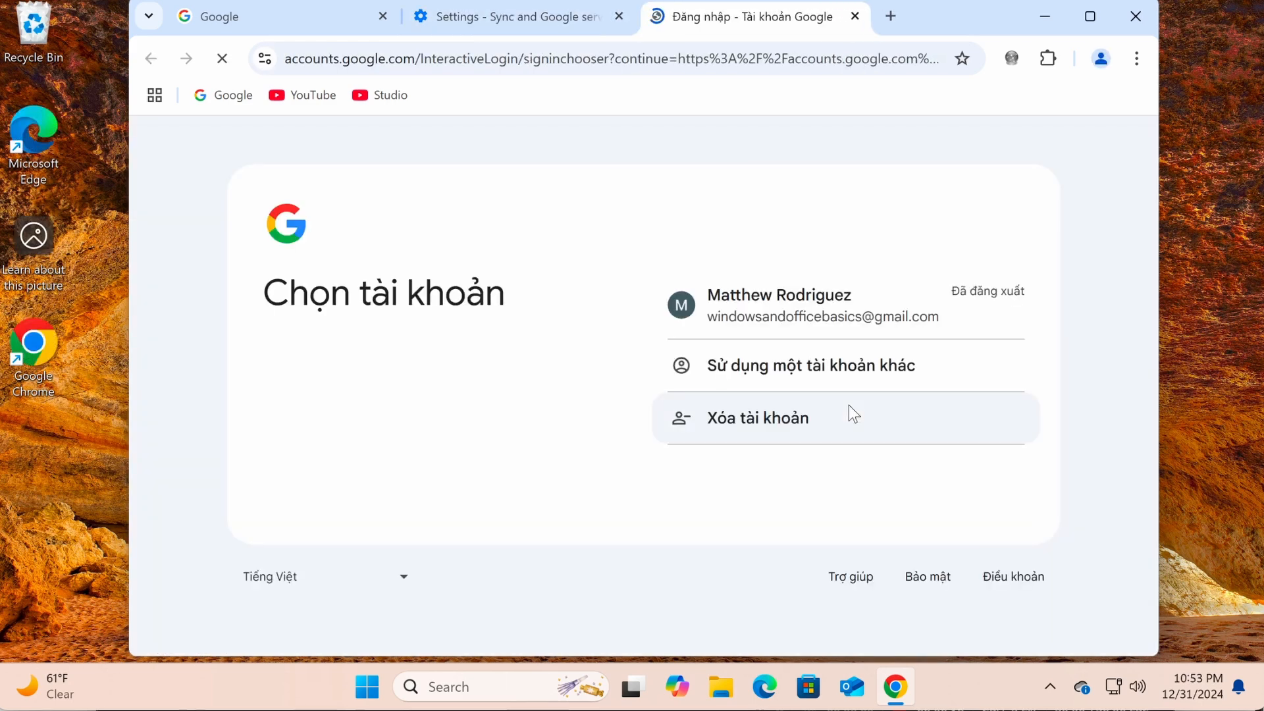